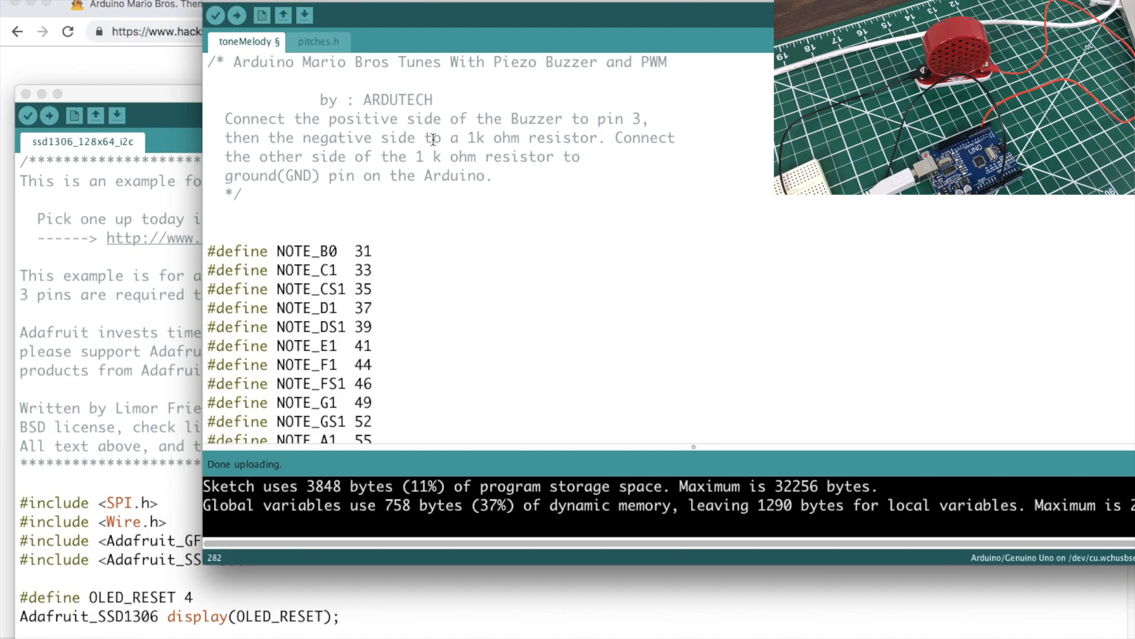
mouse_move(351, 3)
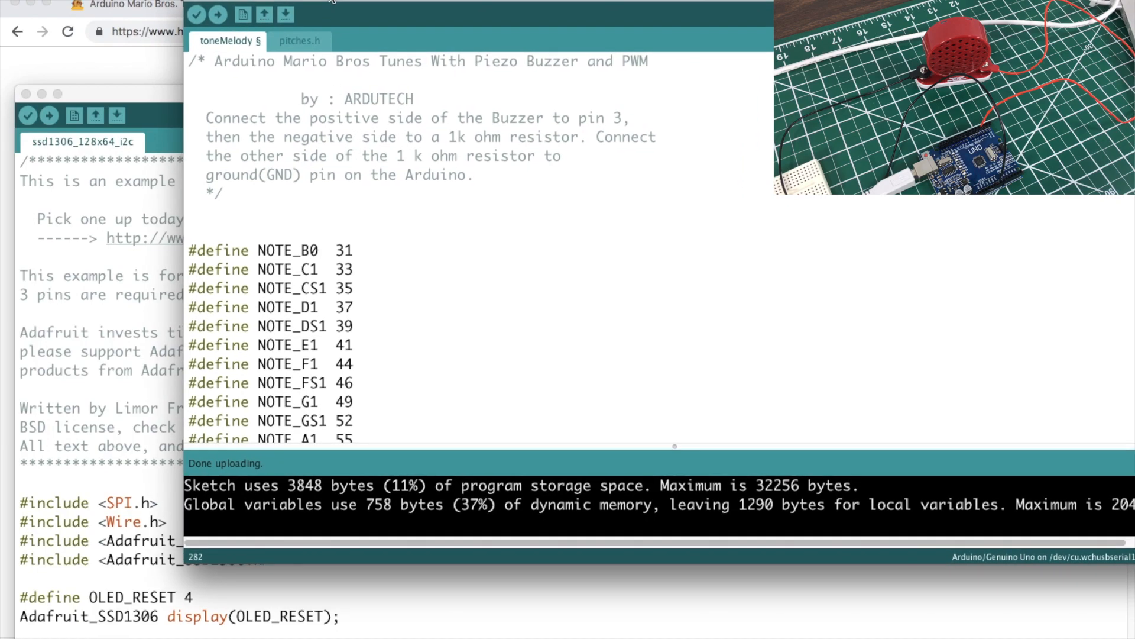
Create a new blank sketch from the File menu.
left_click(109, 0)
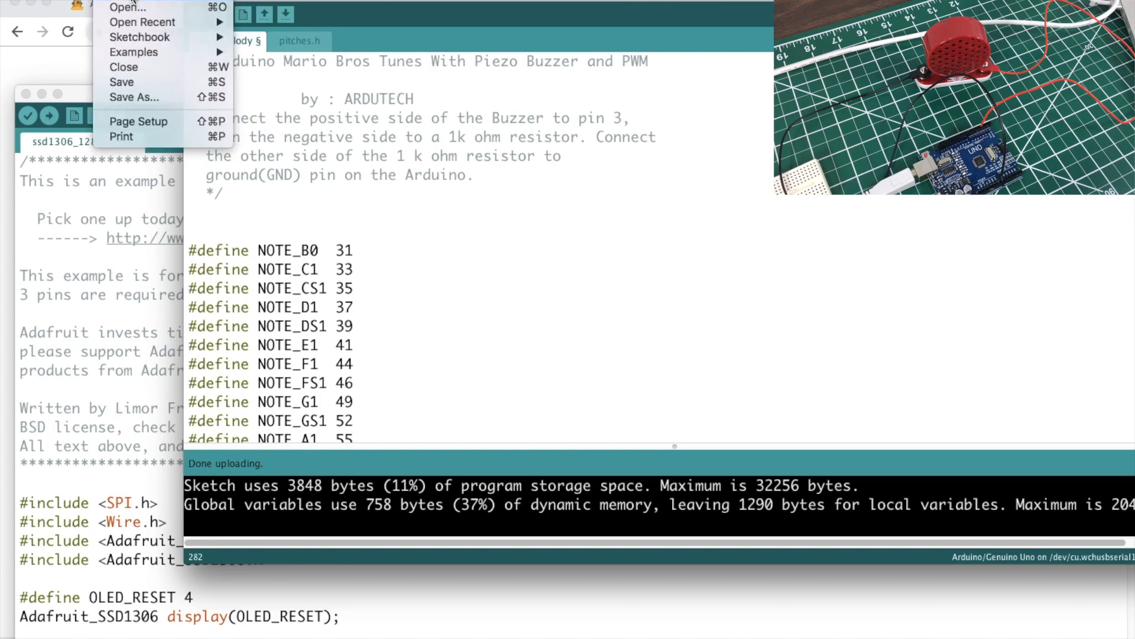
left_click(121, 7)
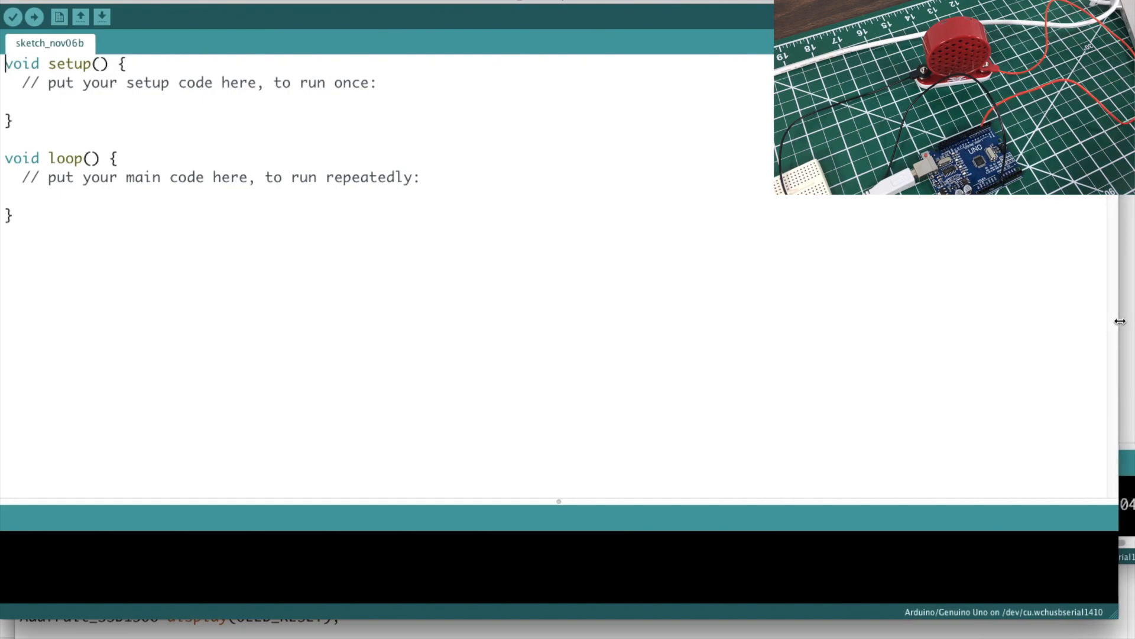
mouse_move(1065, 317)
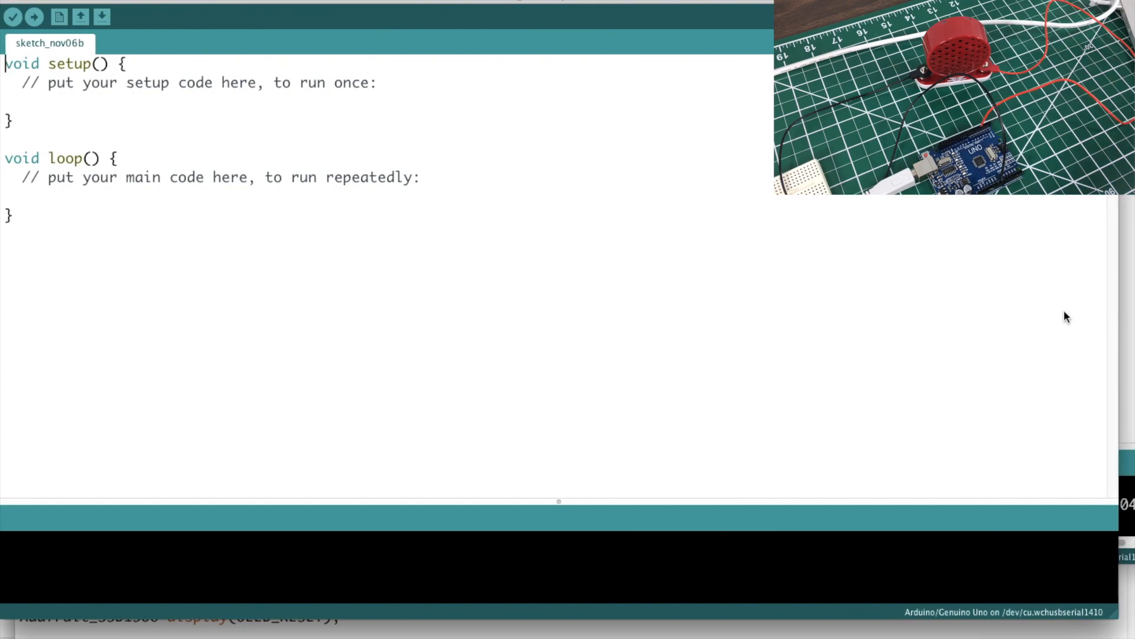
mouse_move(102, 181)
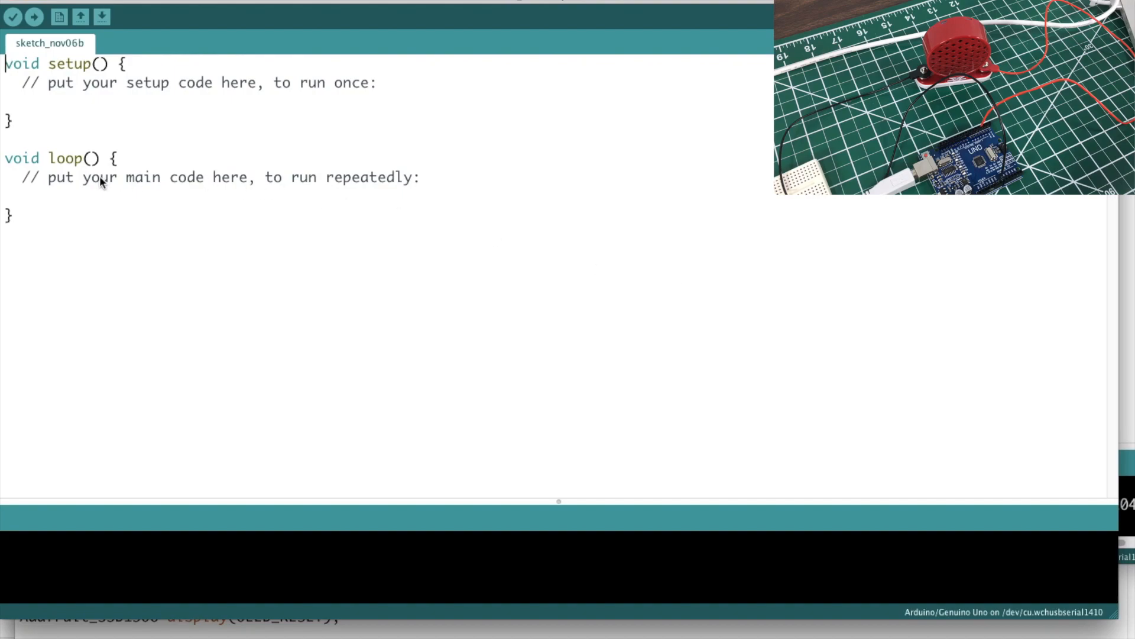
mouse_move(50, 193)
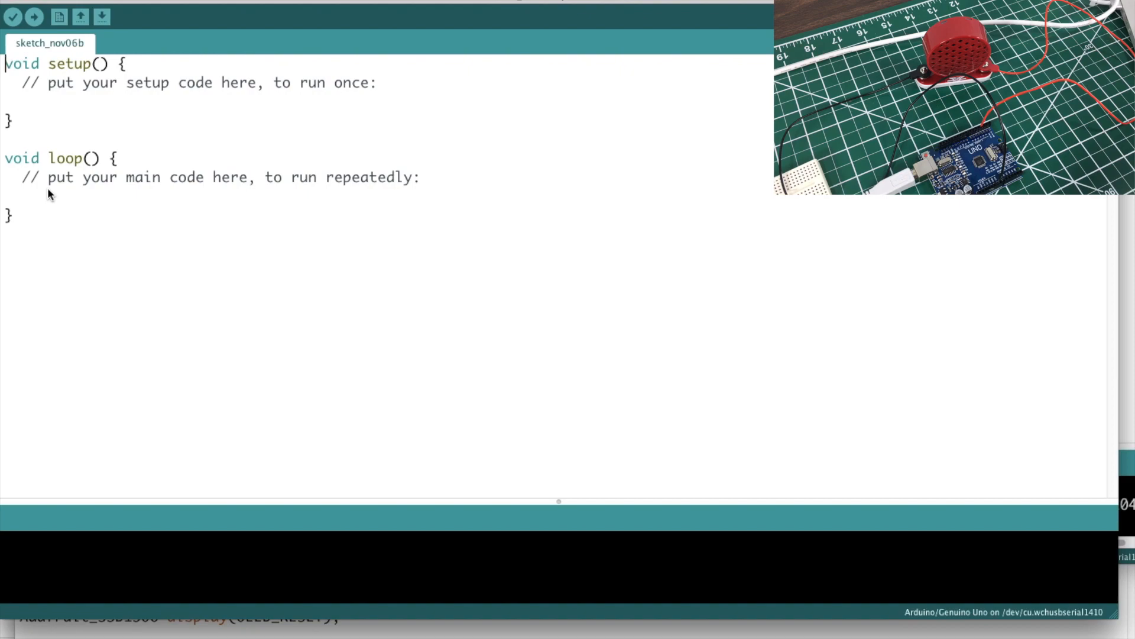
left_click(49, 195)
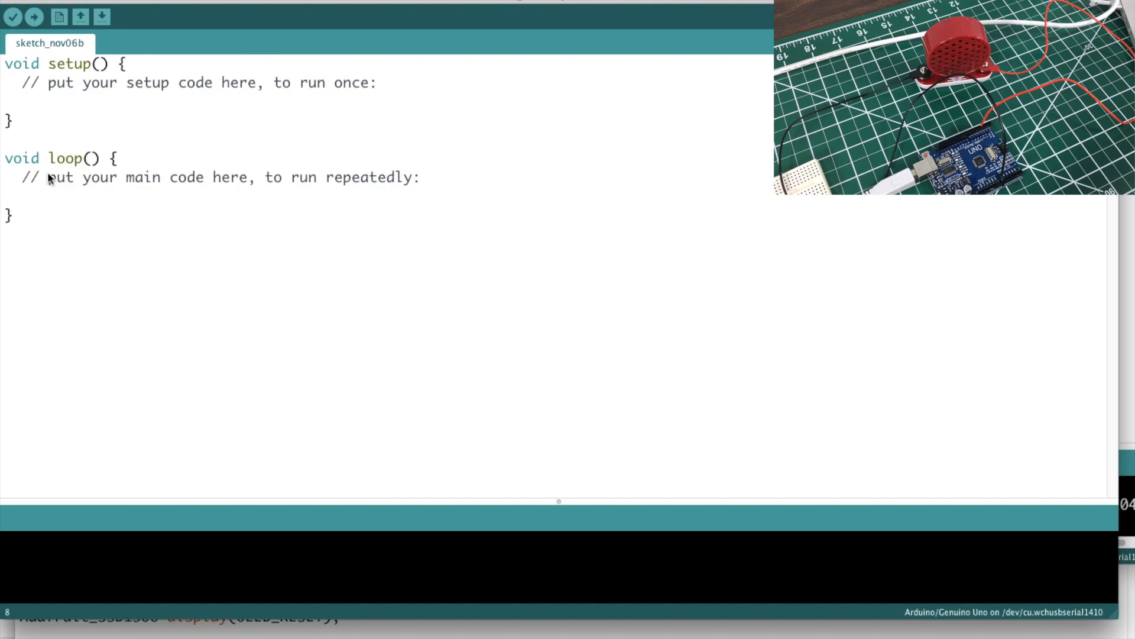
mouse_move(20, 203)
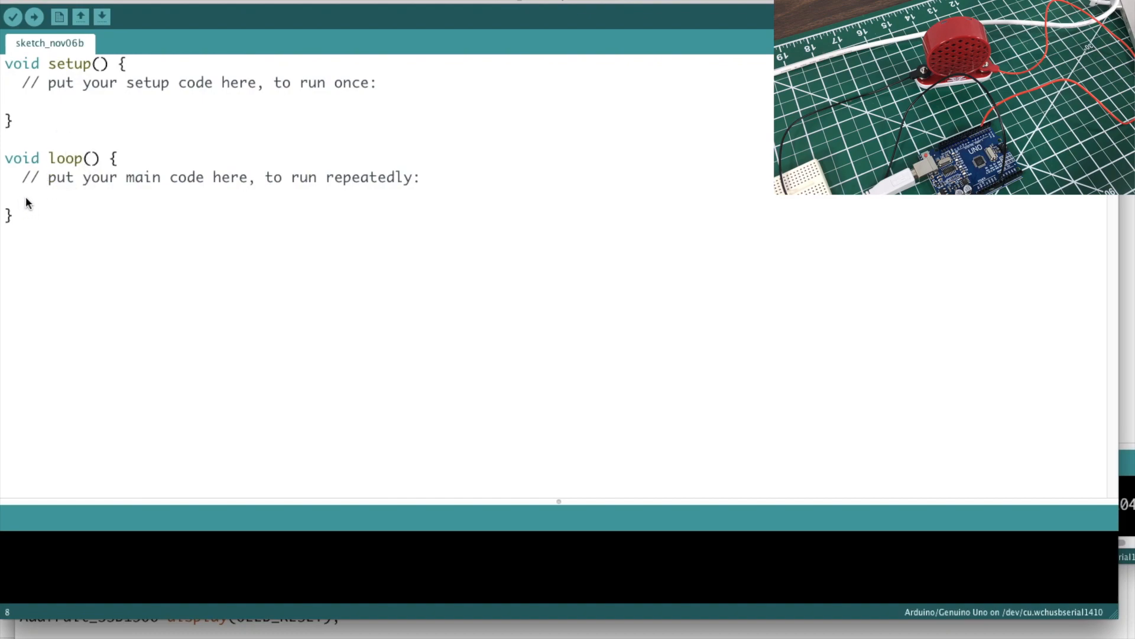
Add tone(3,200); as the first statement inside loop().
type("tone")
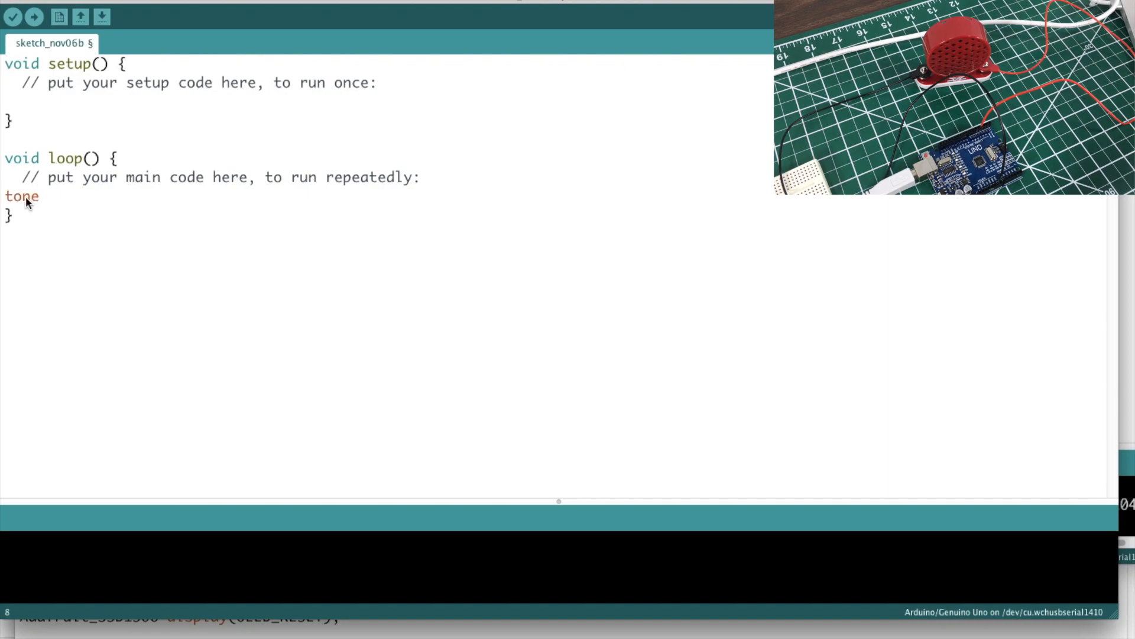
type("(")
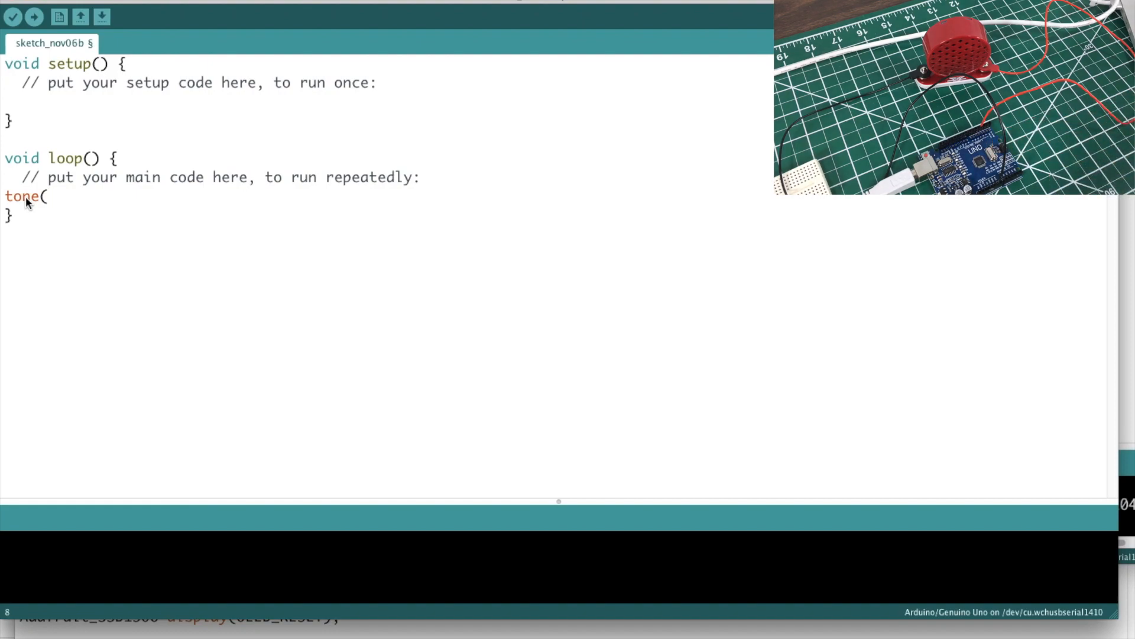
type("3")
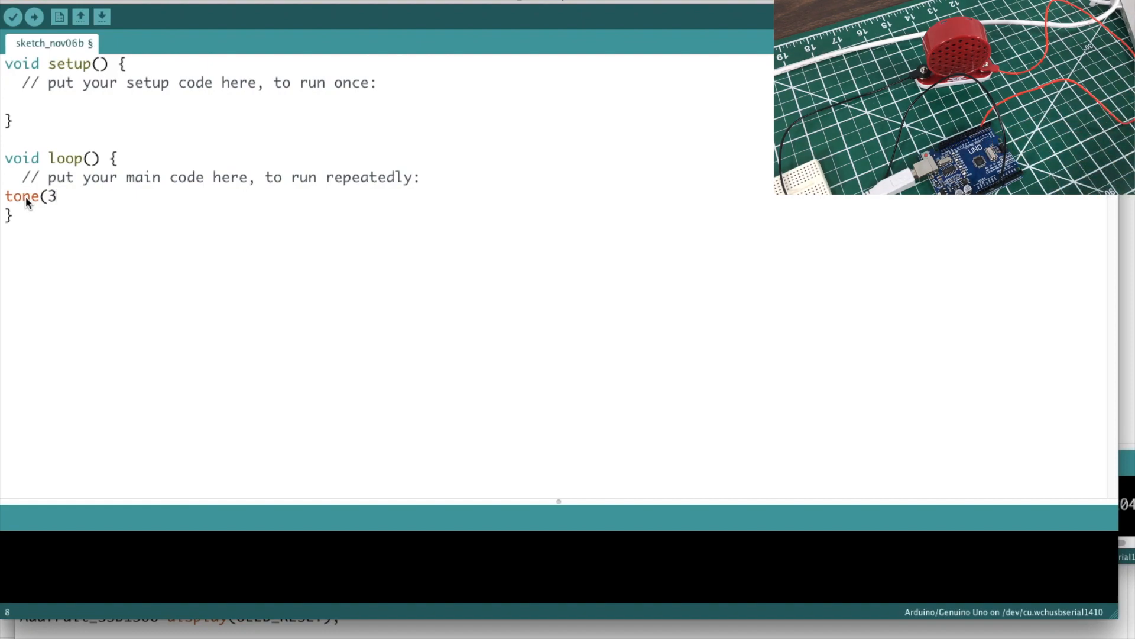
type(",")
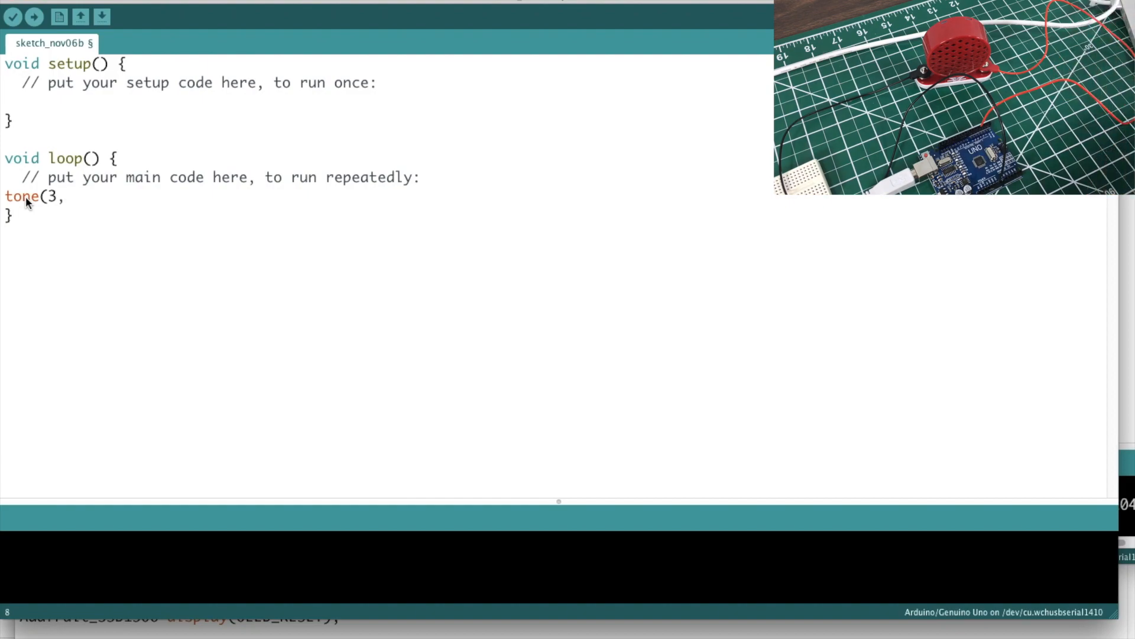
type("200")
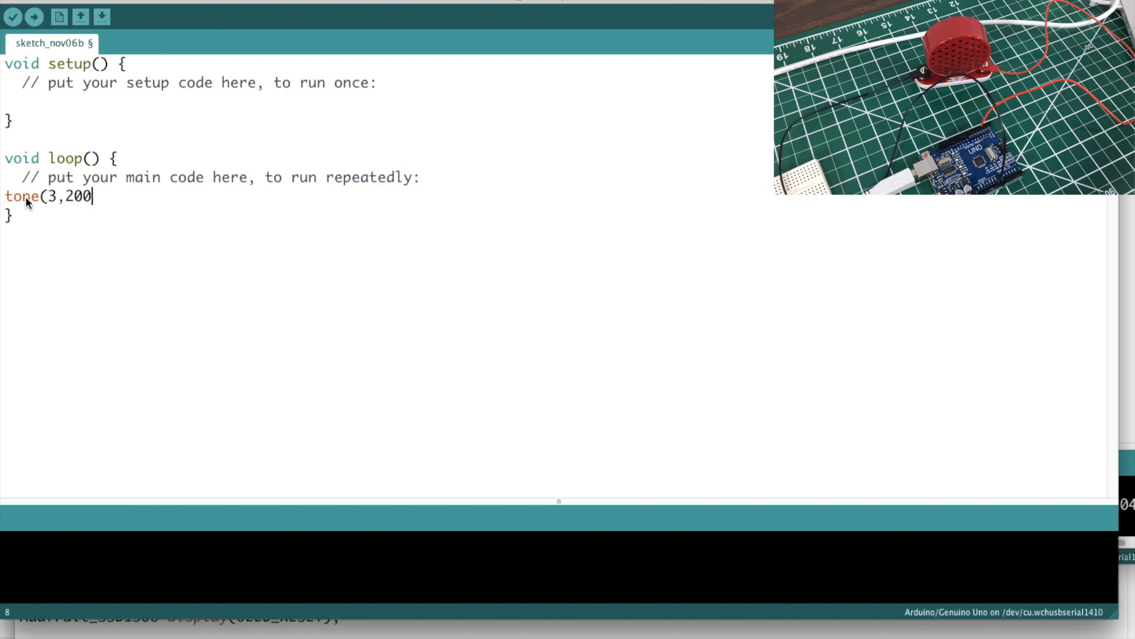
type(",")
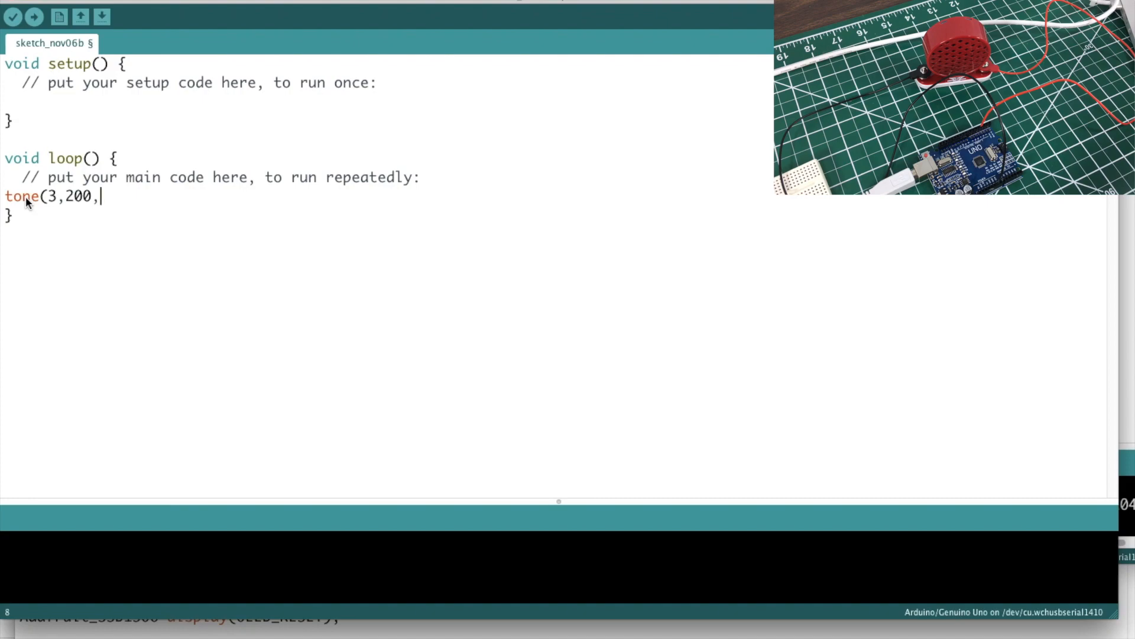
type(");")
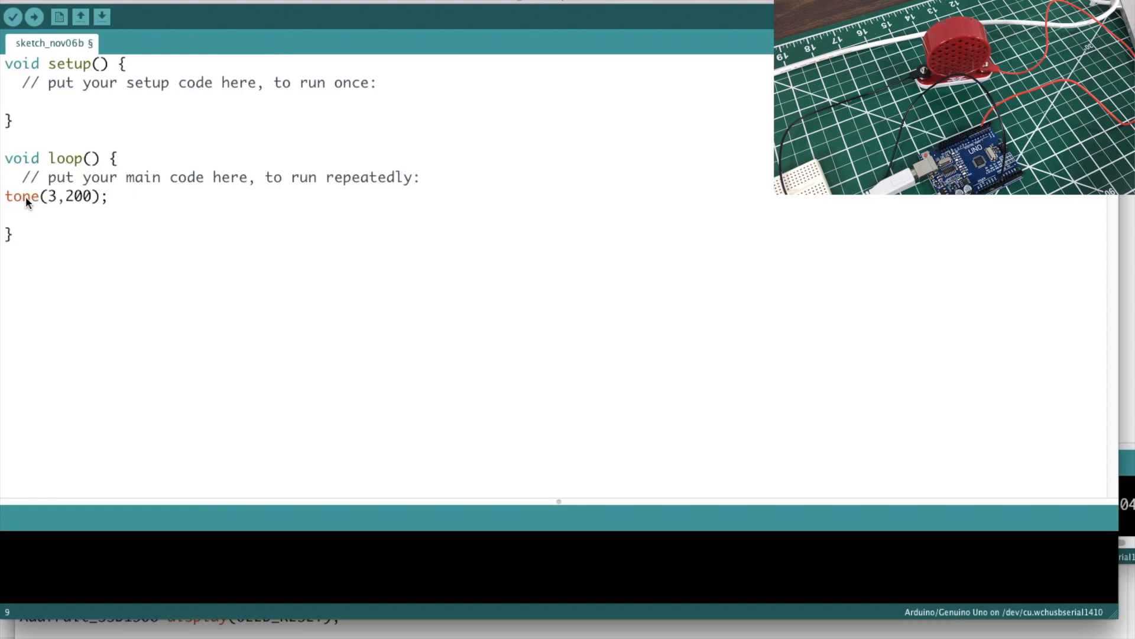
Add delay(1000); after the tone call.
type("delay")
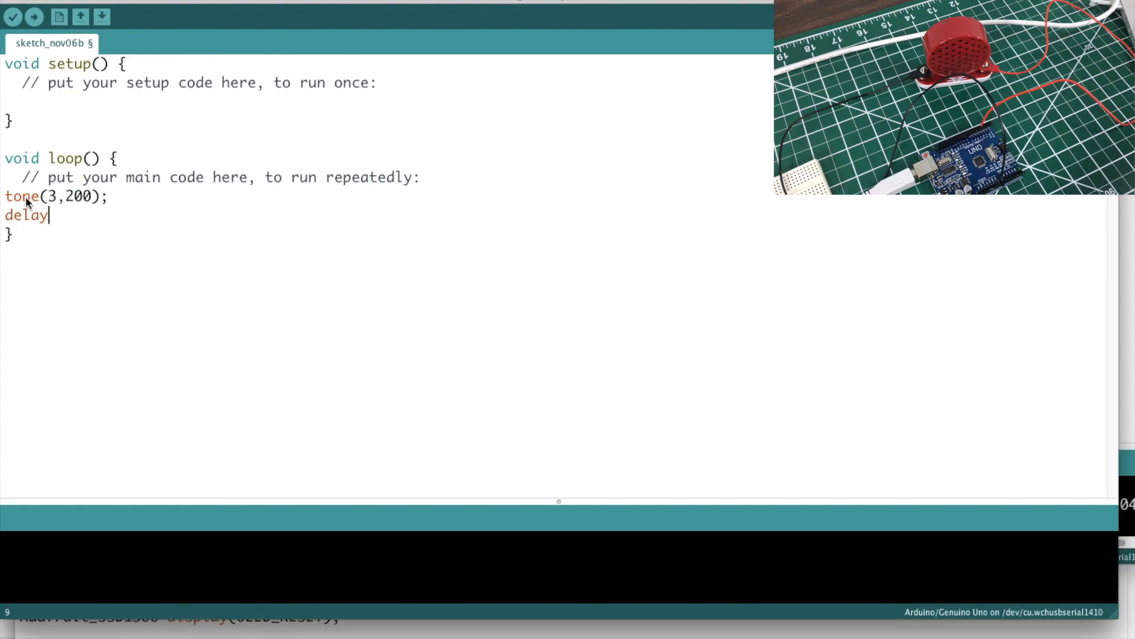
type("(10")
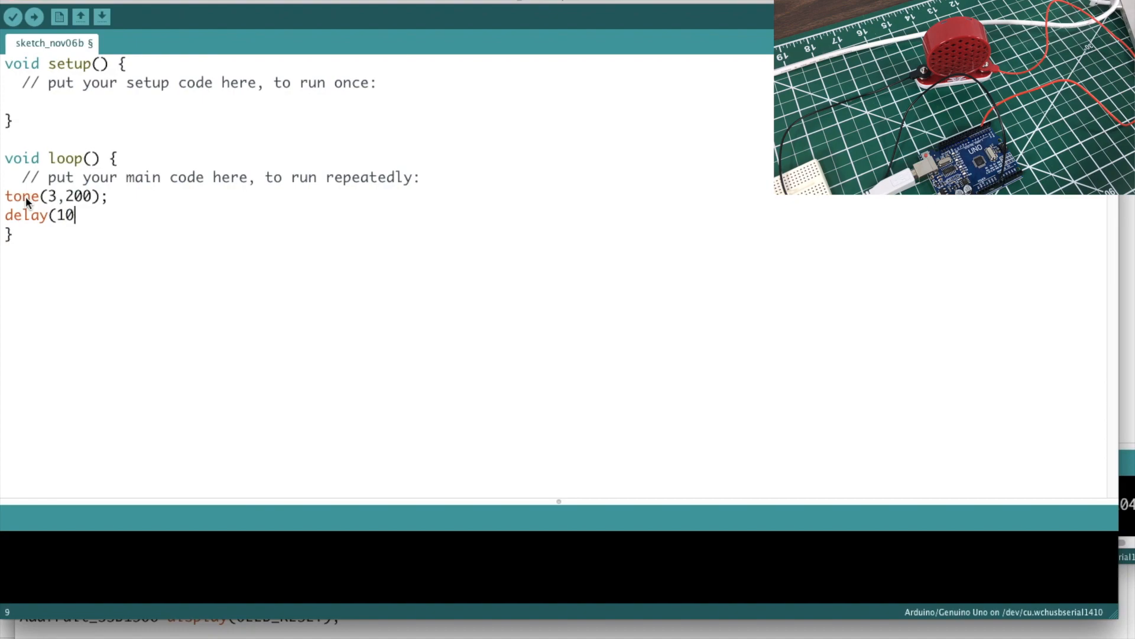
type("00);")
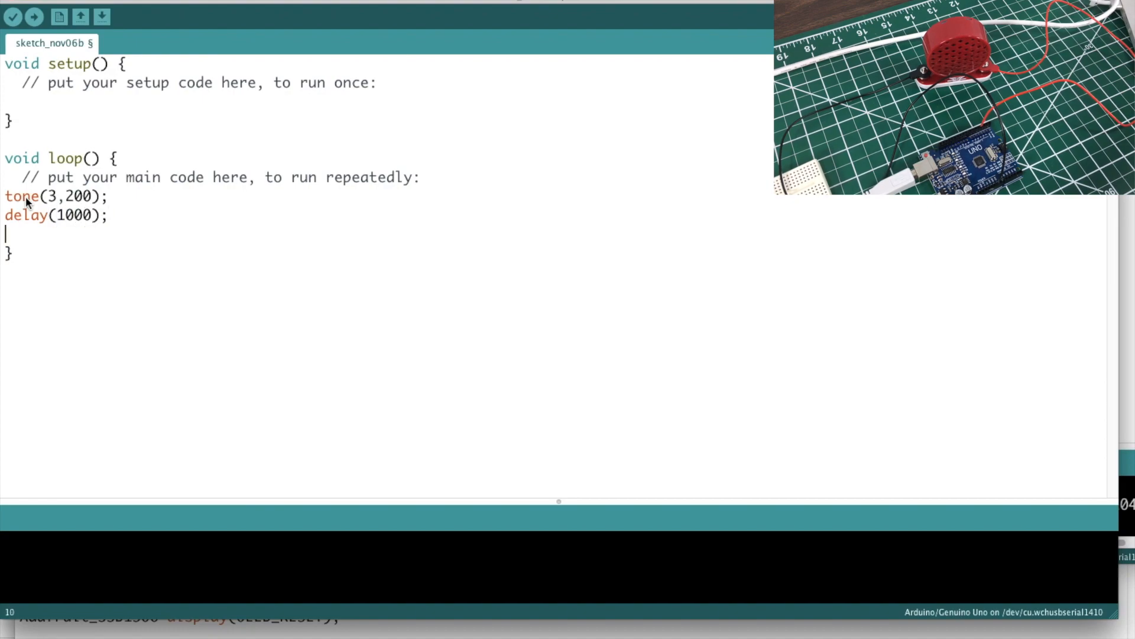
Add noTone(3); followed by a second delay(1000);.
type("no")
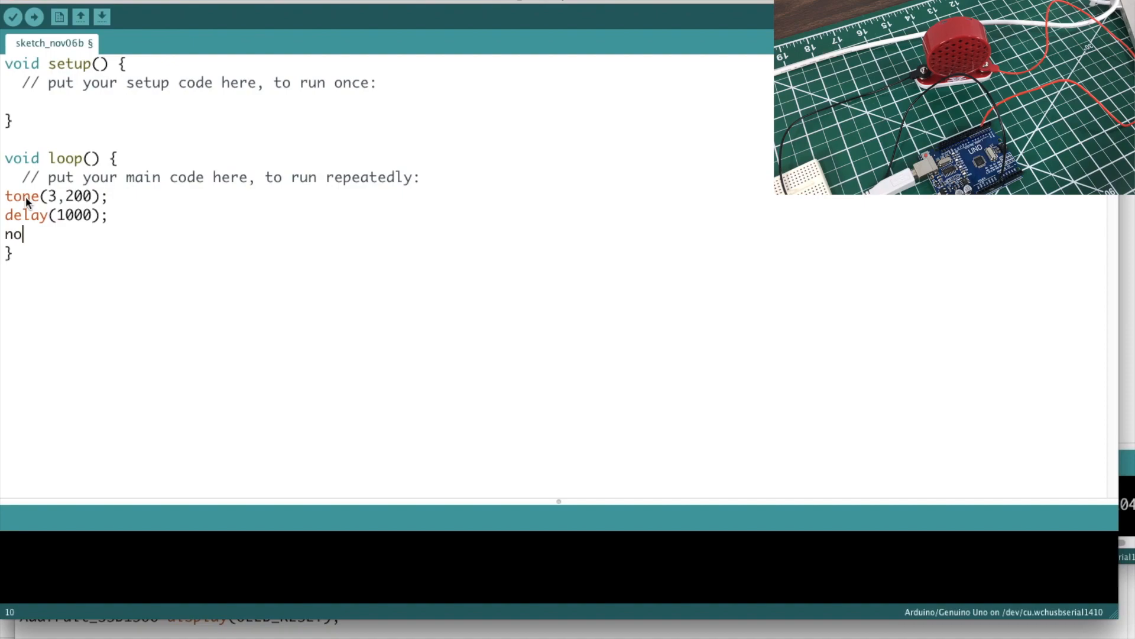
type("Tone")
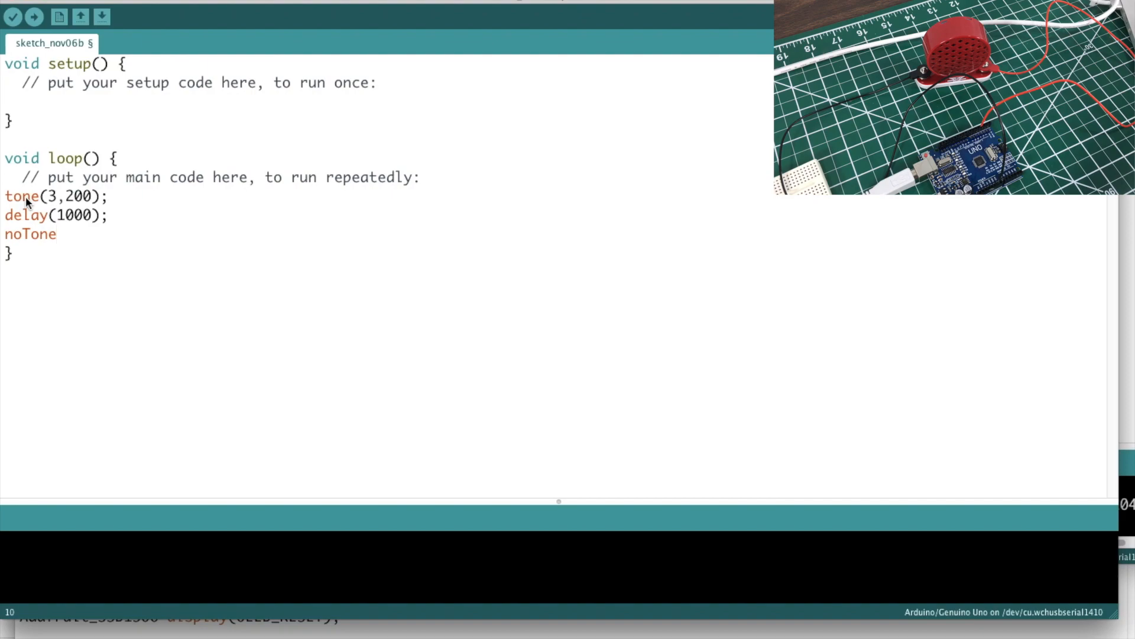
type("(3)")
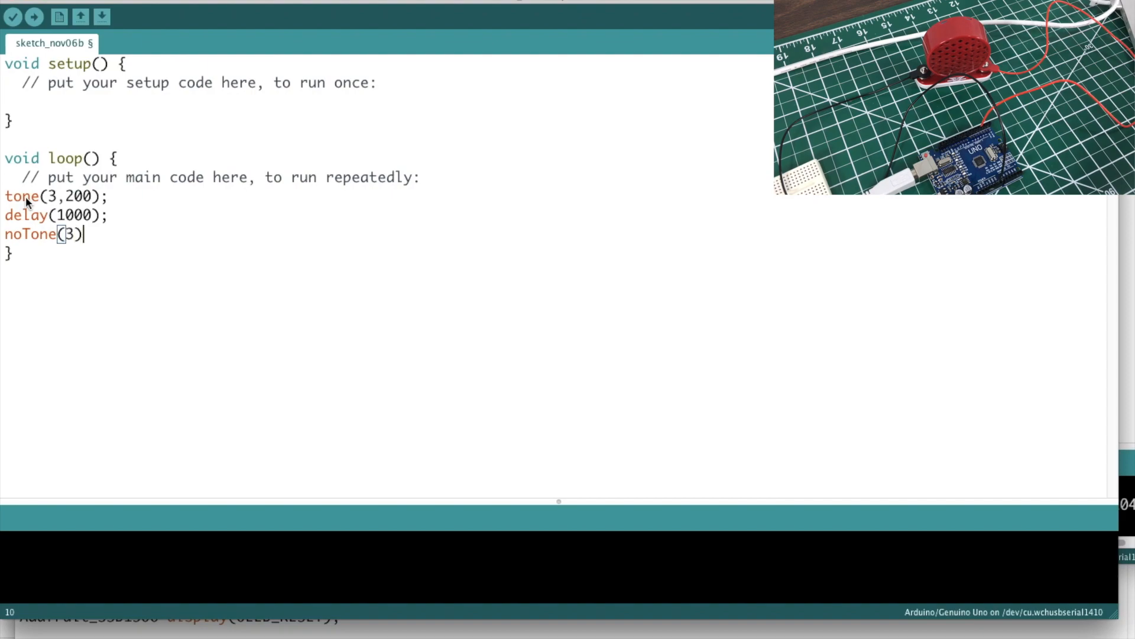
type(";")
type("delay")
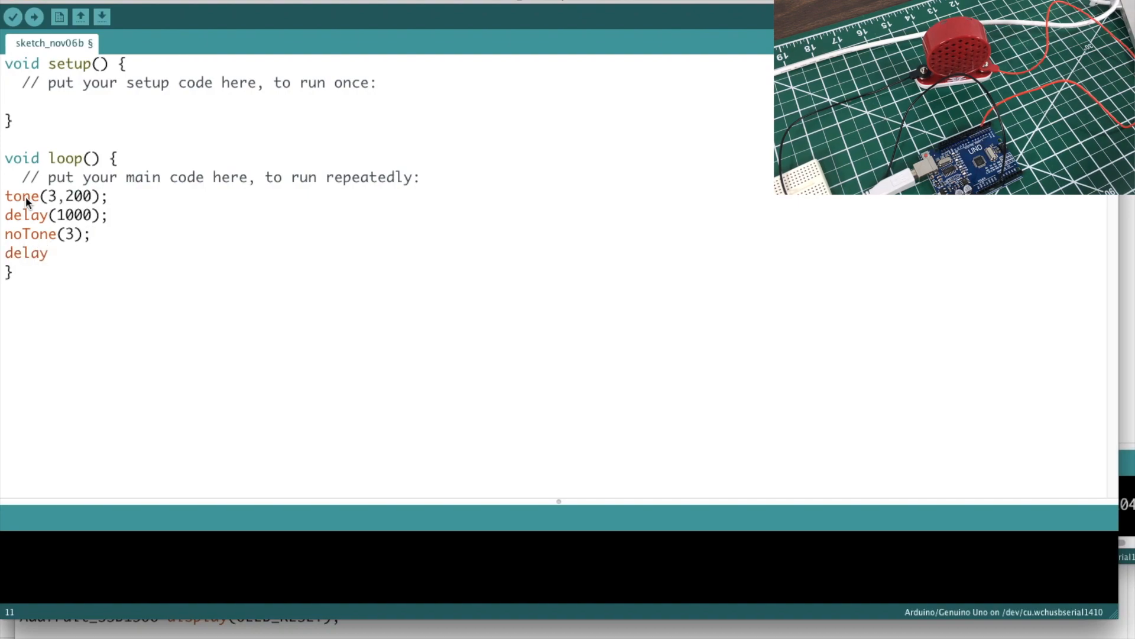
type("(1000);")
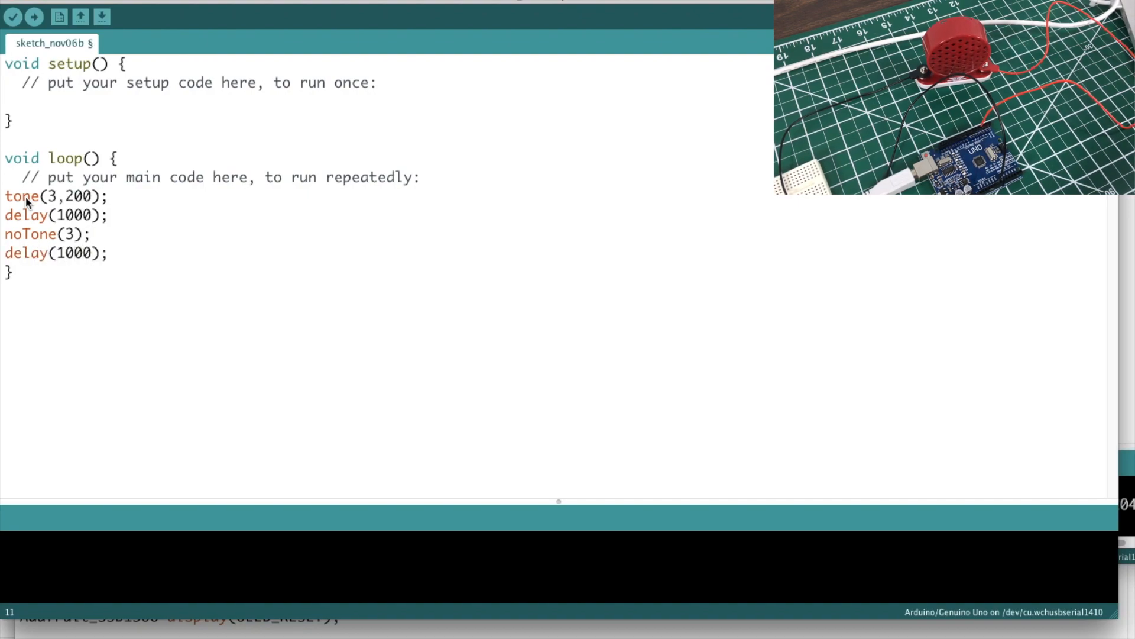
mouse_move(81, 221)
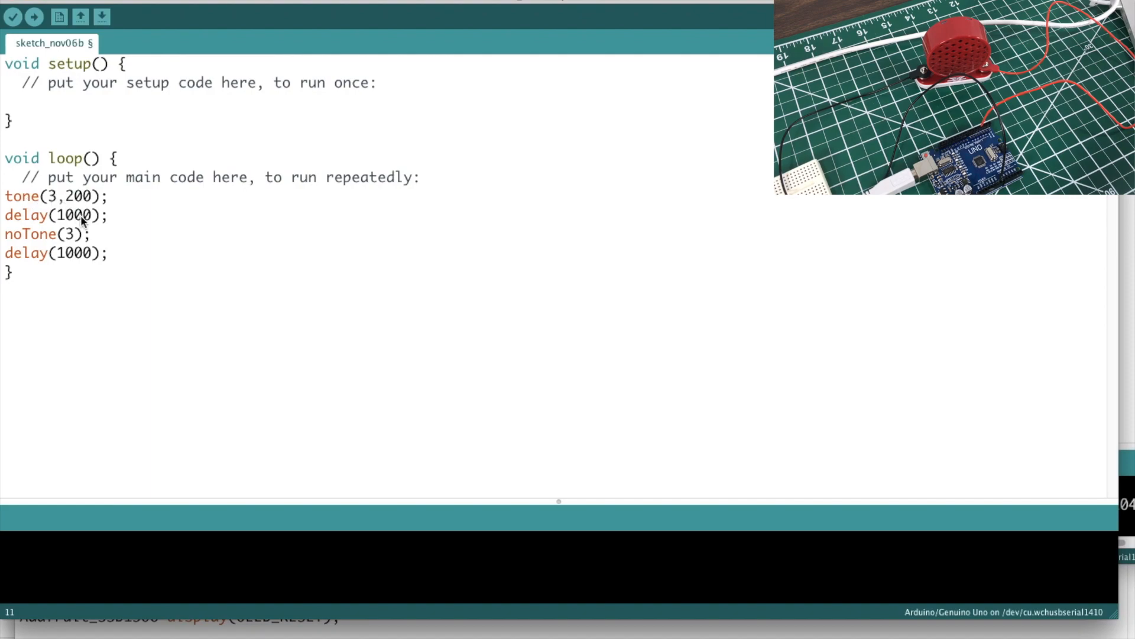
mouse_move(153, 262)
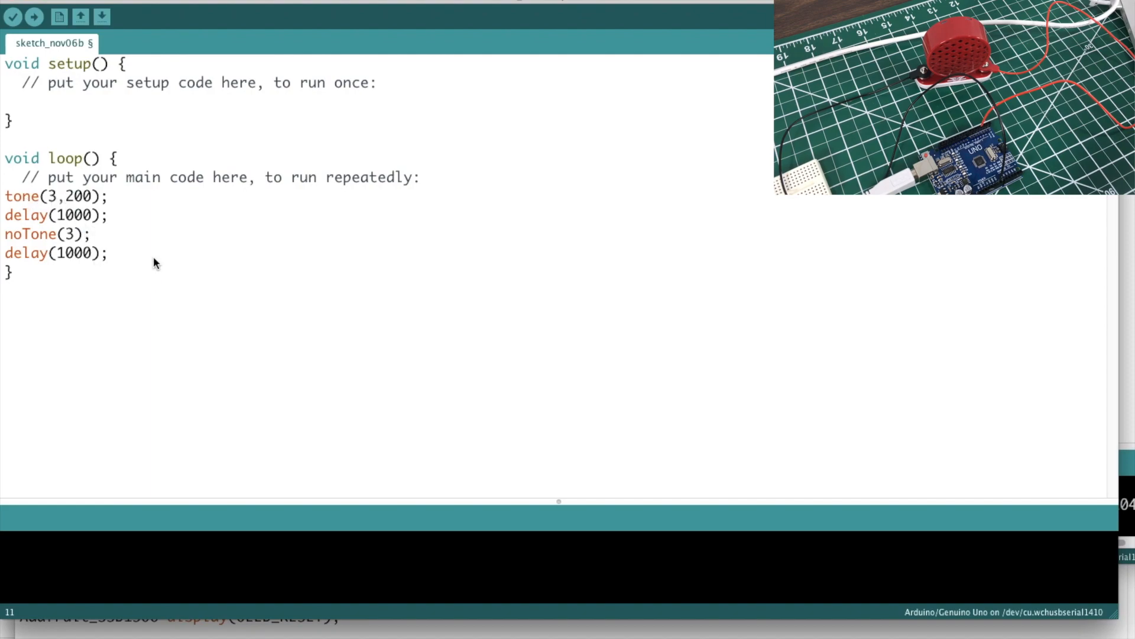
mouse_move(12, 16)
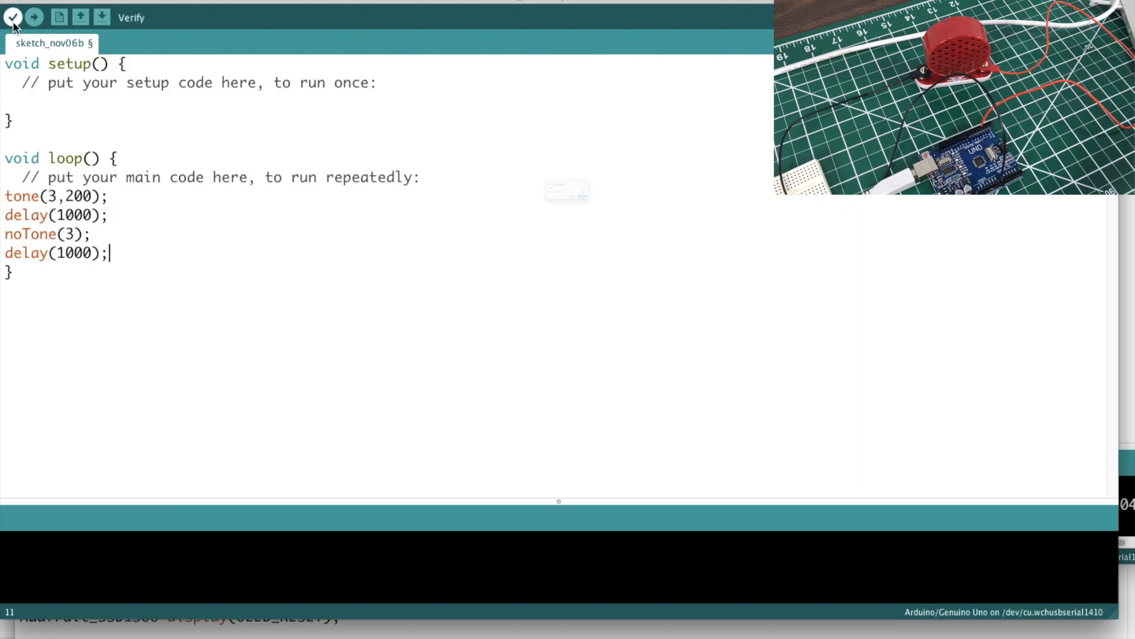
Verify the sketch compiles and upload it to the Uno.
left_click(13, 16)
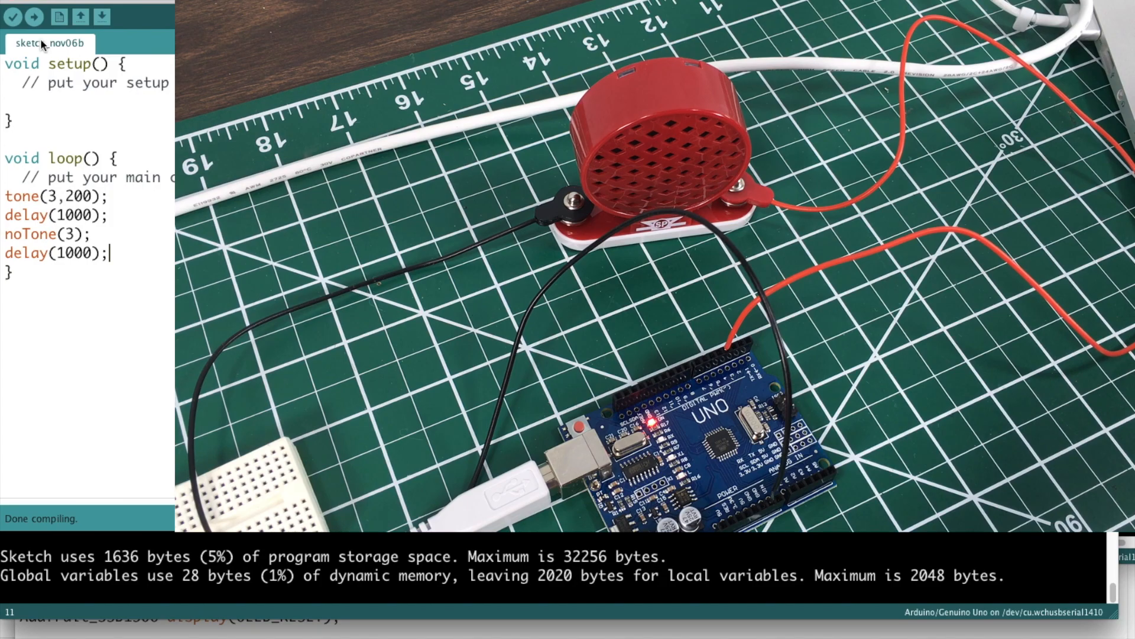
left_click(34, 16)
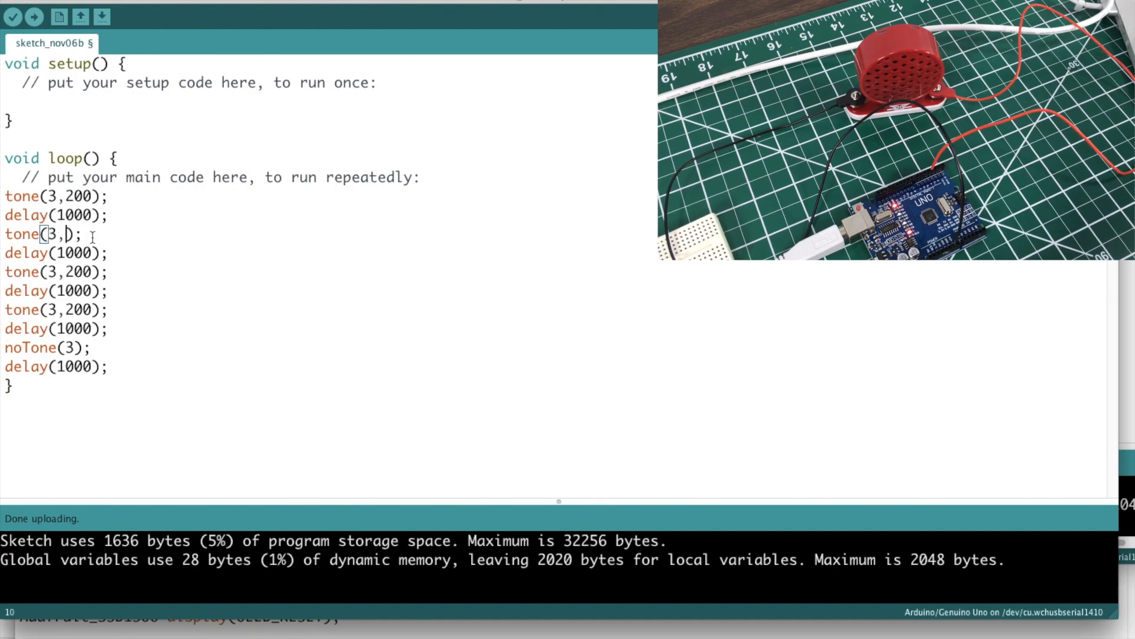
Set the tone frequencies to rise through 400, 1000, 2000, 4000, 10000 and 20000 Hz.
type("400")
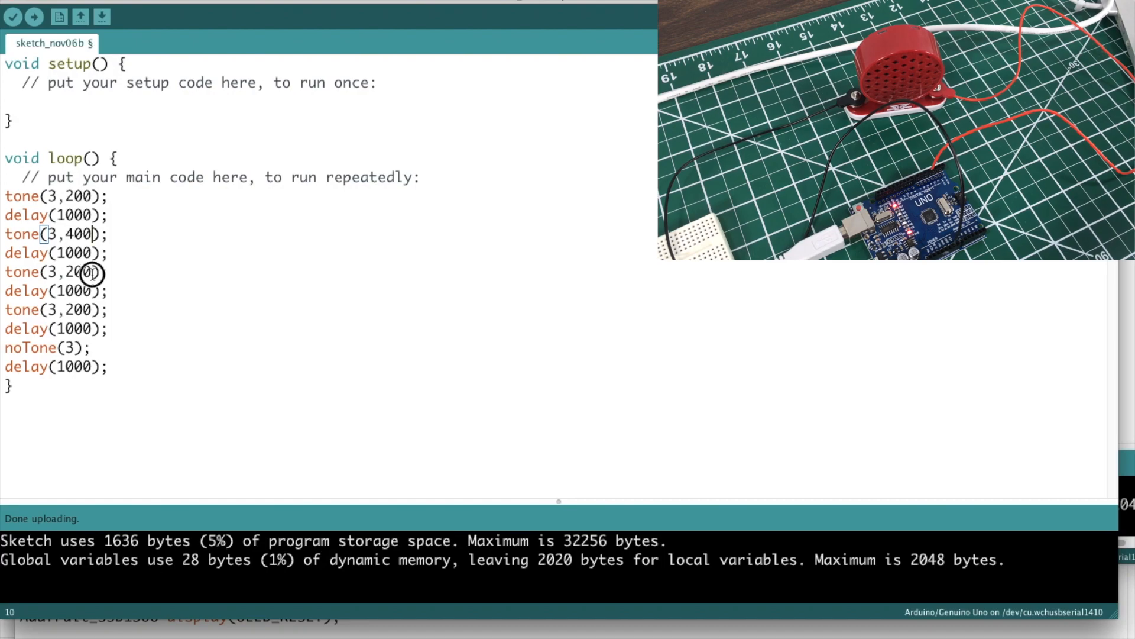
type("100")
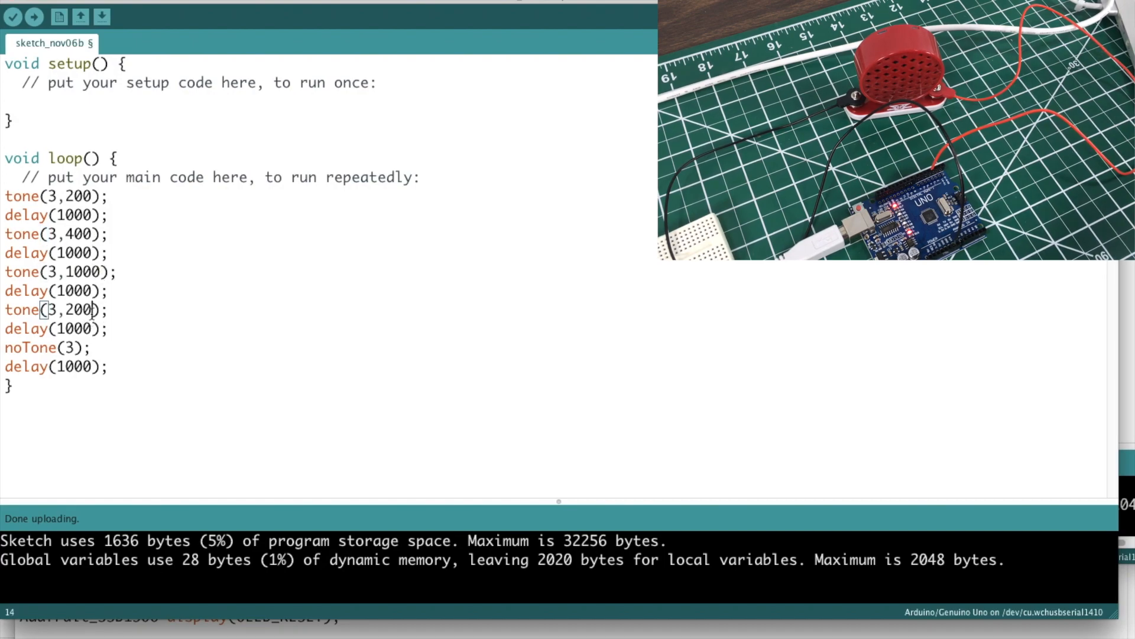
type("0")
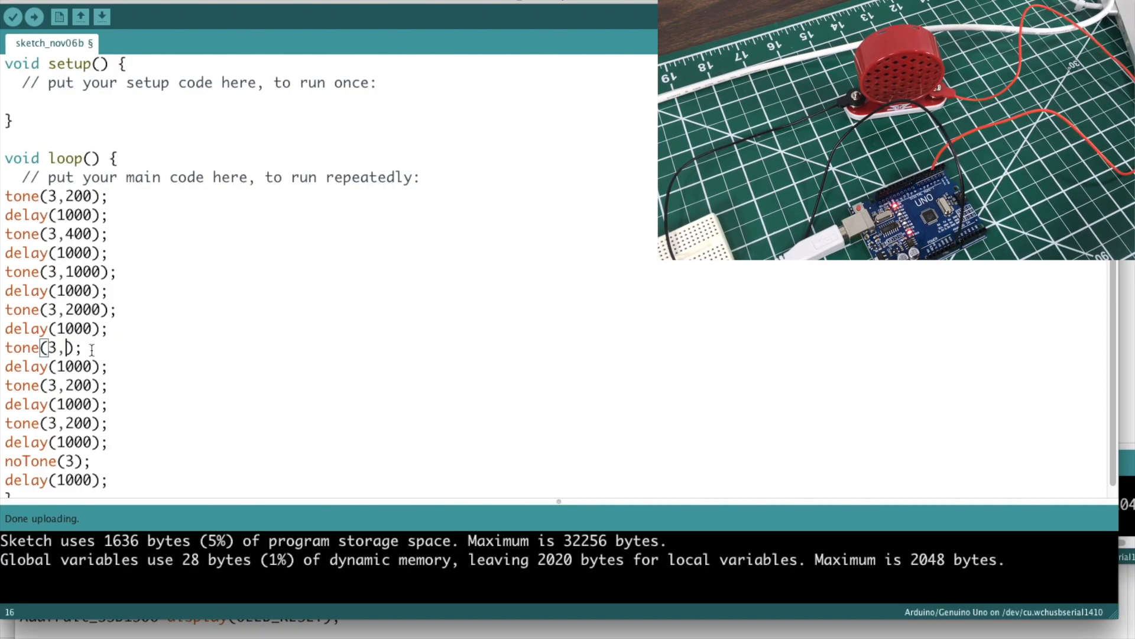
type("4000")
left_click(56, 386)
type("1")
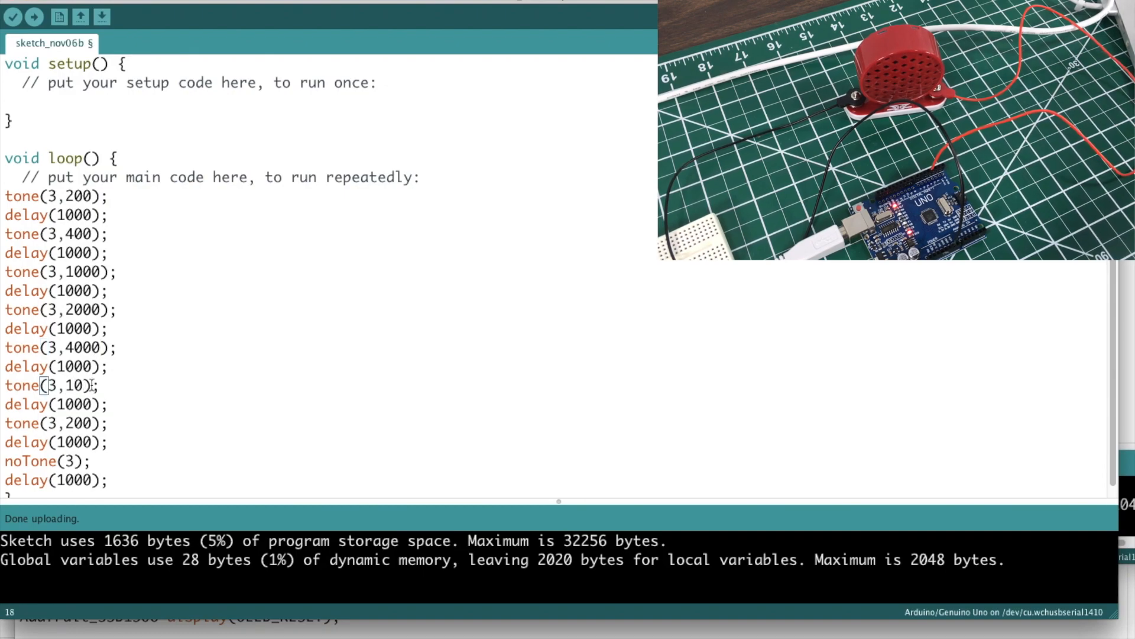
type("000")
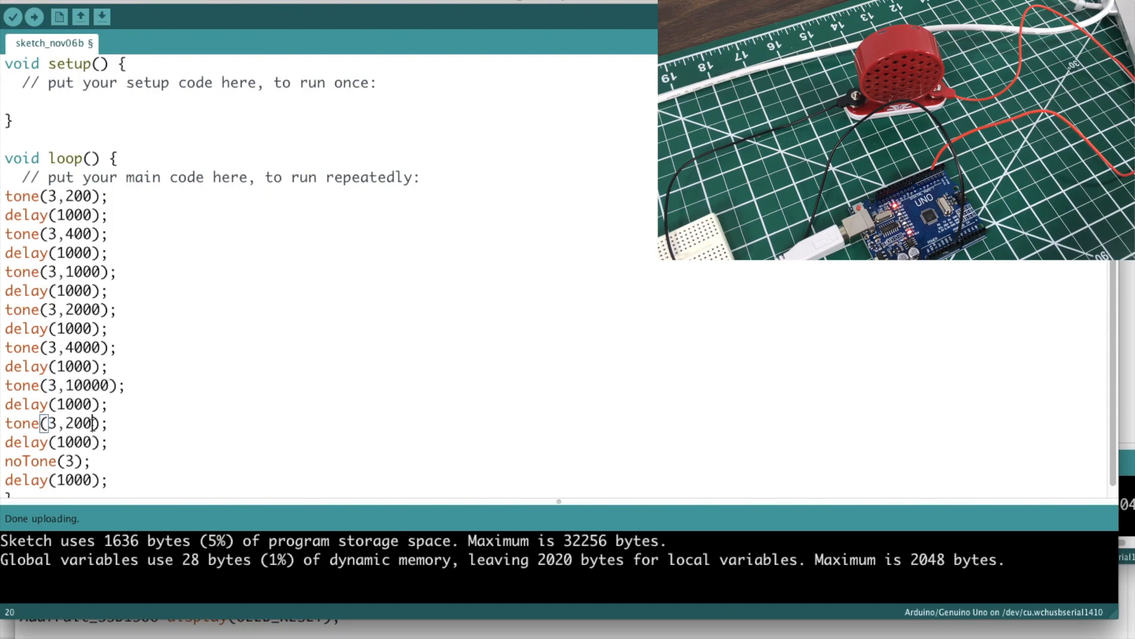
type("00")
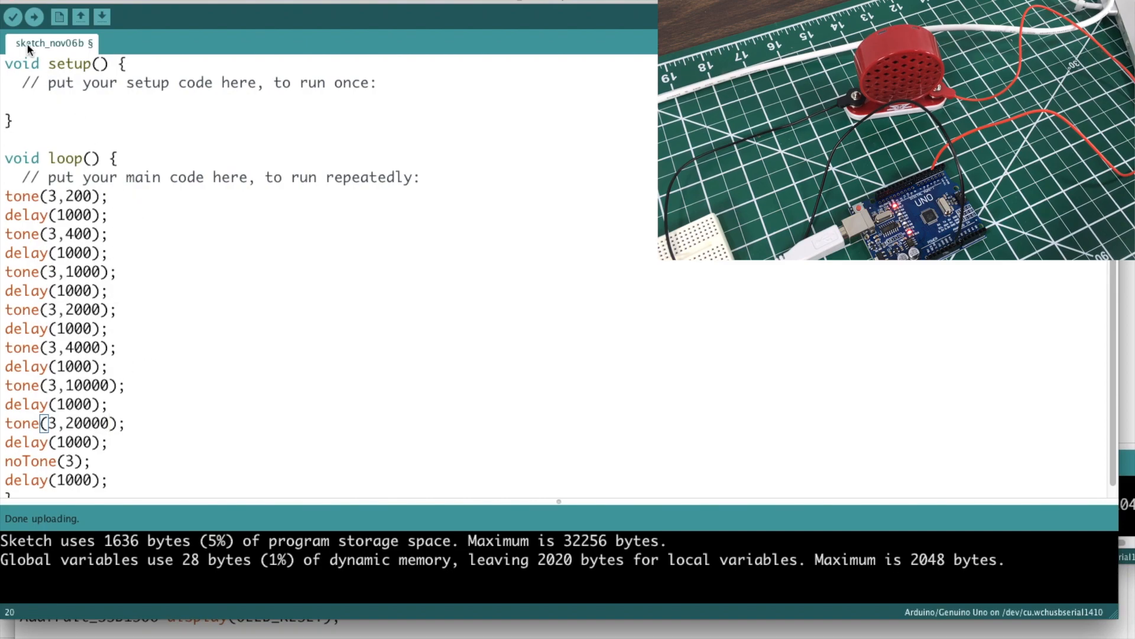
Verify and upload the rising-tone sketch, then upload the loop reduced to noTone(3); delay(1000);.
left_click(12, 17)
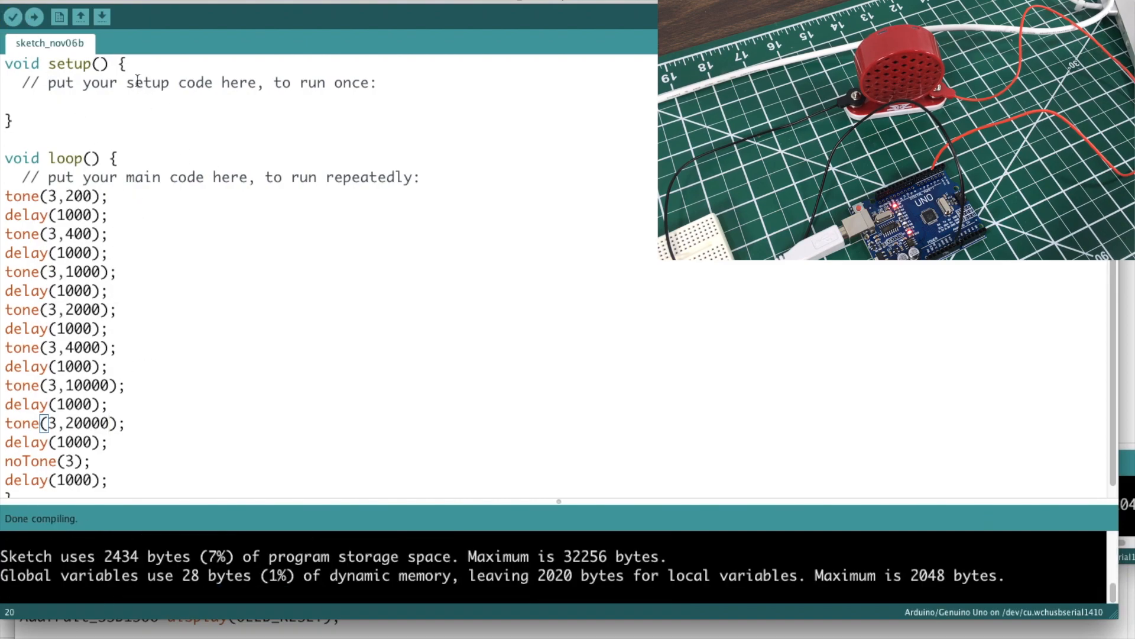
left_click(34, 17)
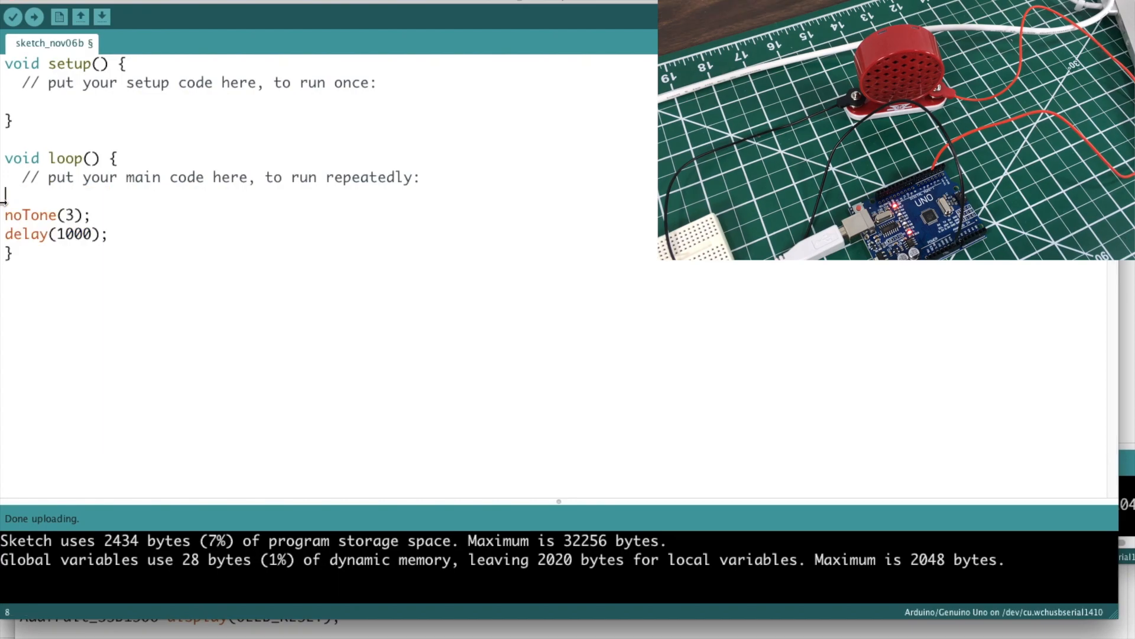
left_click(33, 16)
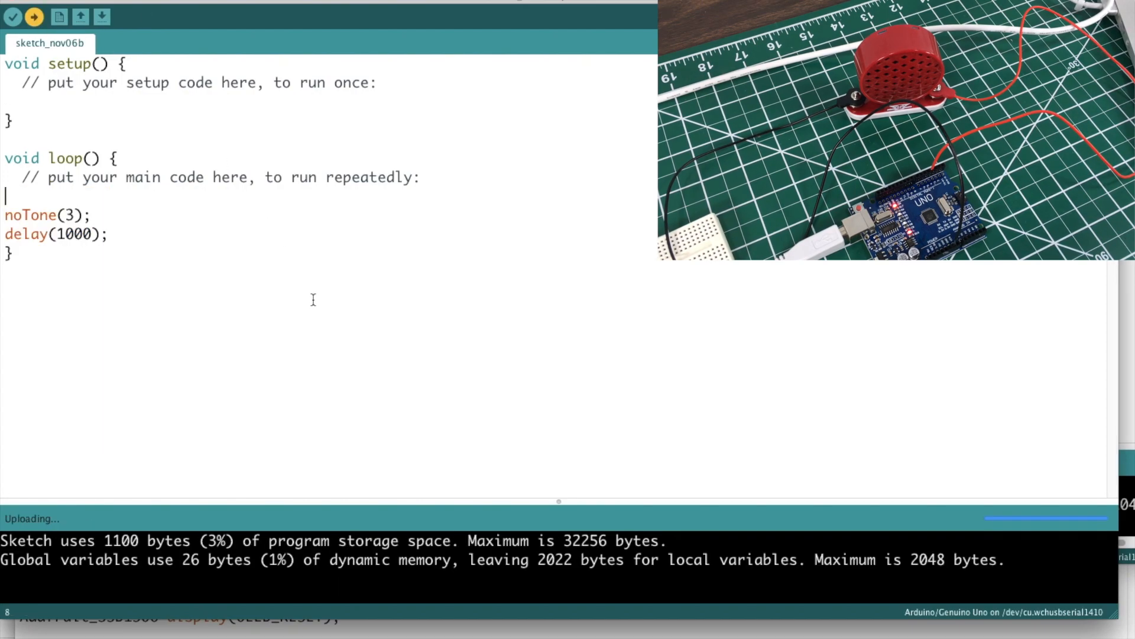